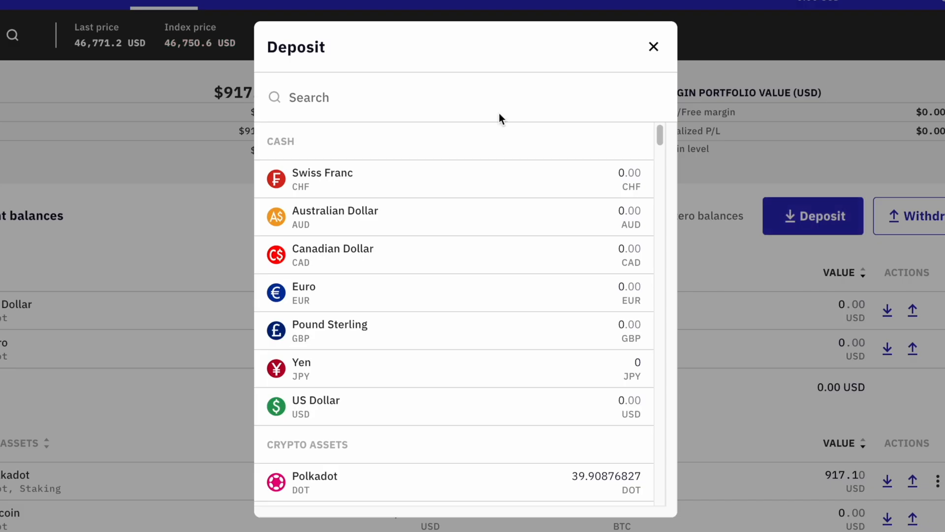
Step: Search 'ust' and bring up the TerraUSD deposit page with its Terra (CW-20) address
{"action": "type", "text": "ust"}
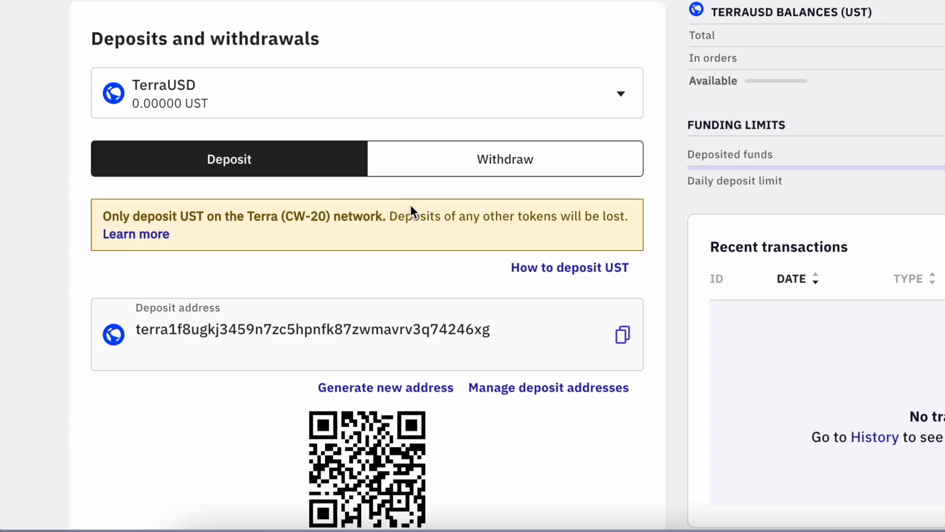
{"action": "scroll", "scroll_direction": "down", "scroll_amount": 3}
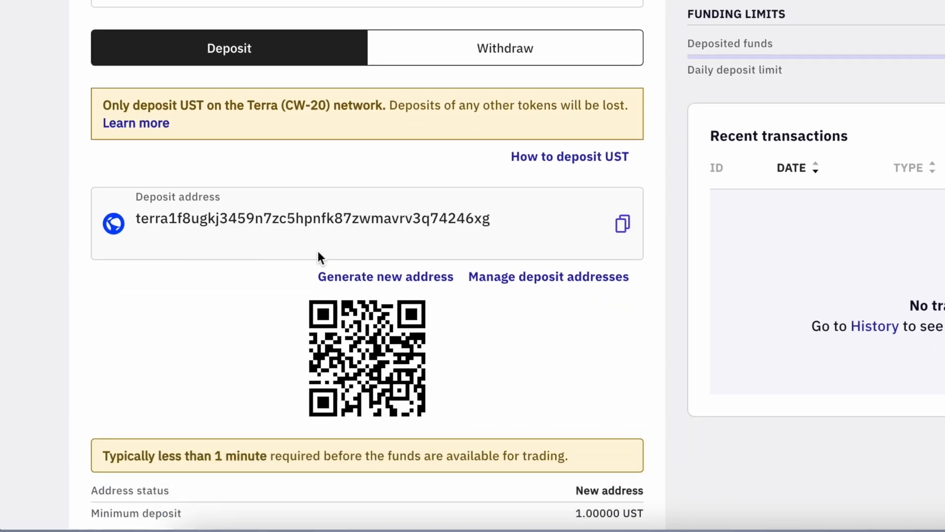
{"action": "mouse_move", "coordinate": [190, 127]}
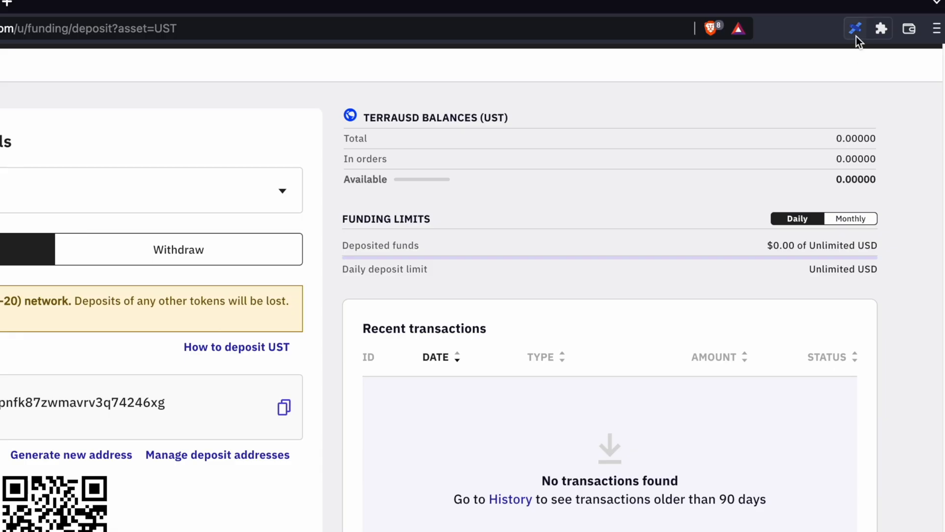
{"action": "left_click", "coordinate": [855, 28]}
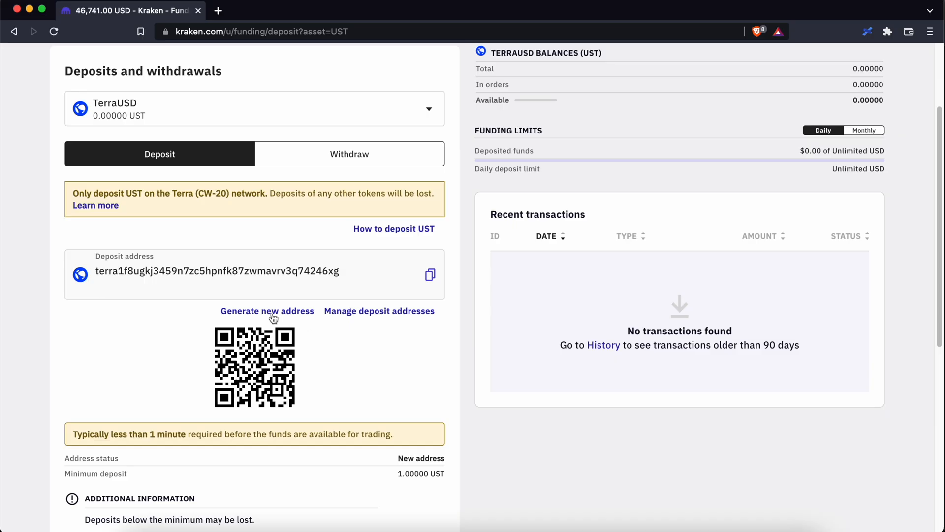
Step: Review the list of all UST deposit addresses and close it
{"action": "left_click", "coordinate": [379, 312]}
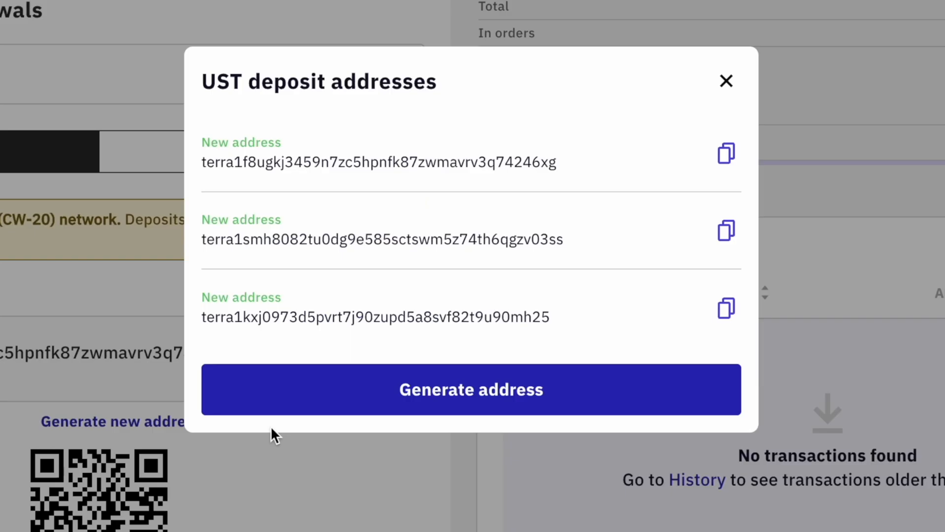
{"action": "left_click", "coordinate": [727, 81]}
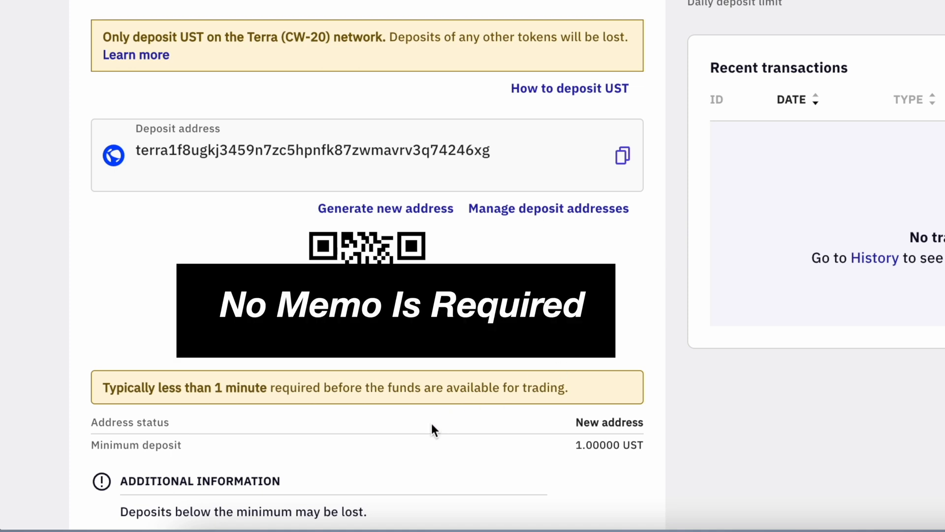
{"action": "scroll", "scroll_direction": "up", "scroll_amount": 3}
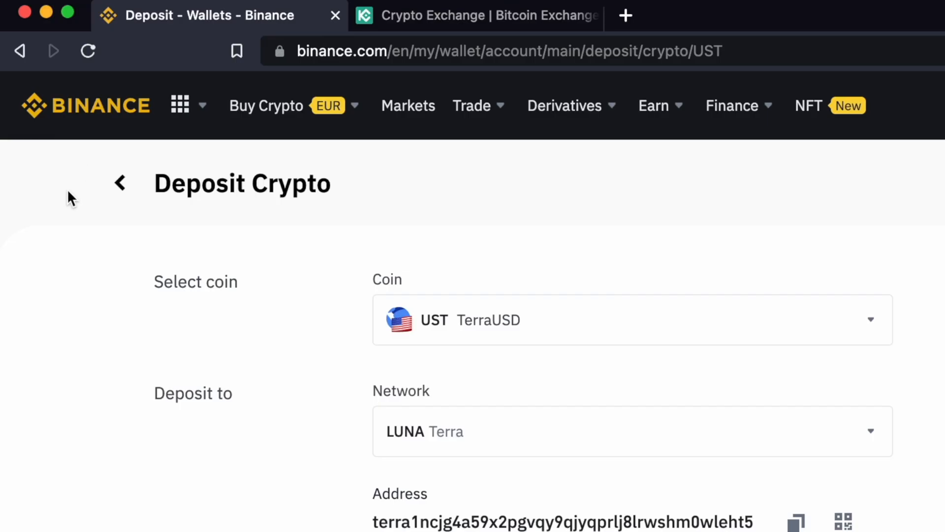
{"action": "mouse_move", "coordinate": [81, 117]}
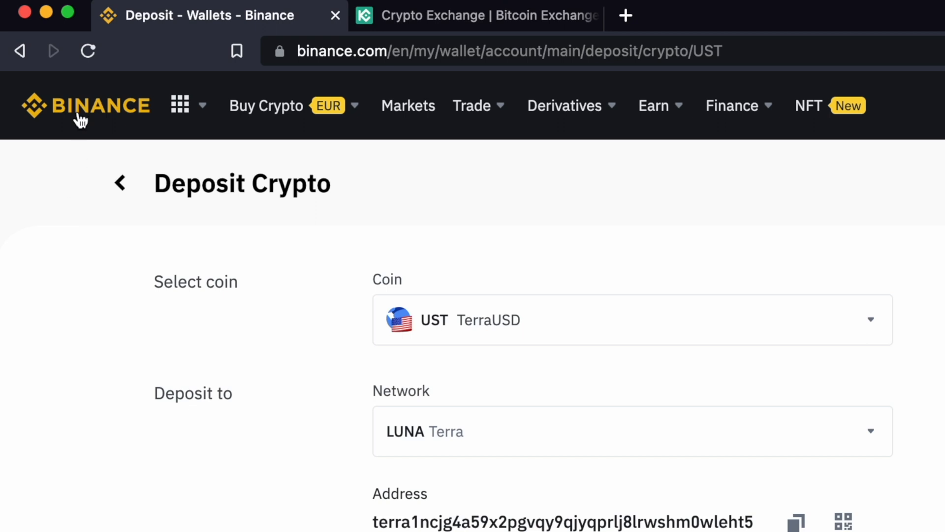
{"action": "scroll", "scroll_direction": "down", "scroll_amount": 3}
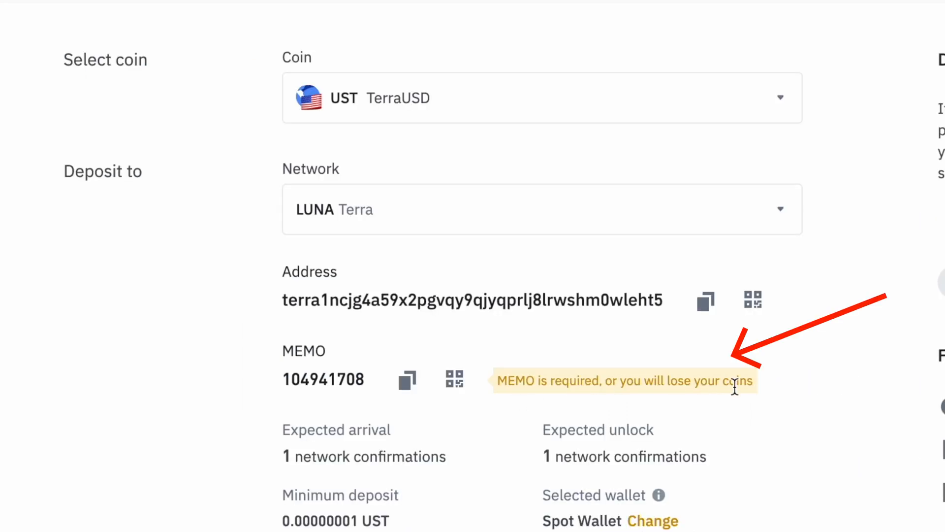
{"action": "mouse_move", "coordinate": [727, 416]}
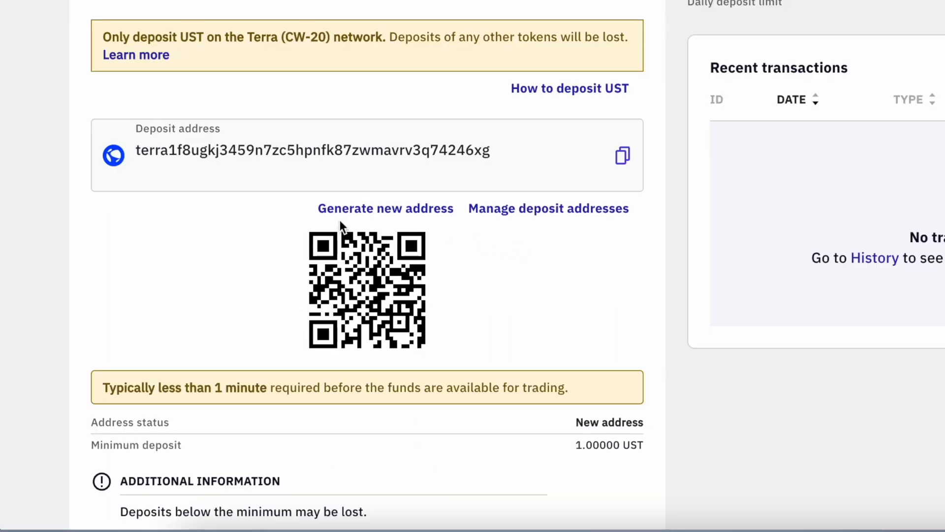
{"action": "mouse_move", "coordinate": [446, 224]}
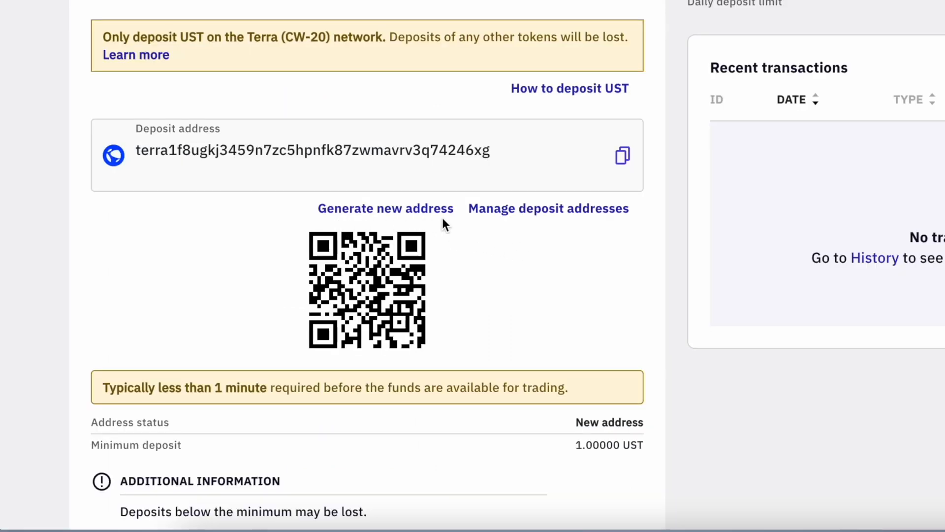
Step: Copy the Kraken UST Terra deposit address to the clipboard
{"action": "scroll", "scroll_direction": "down", "scroll_amount": 3}
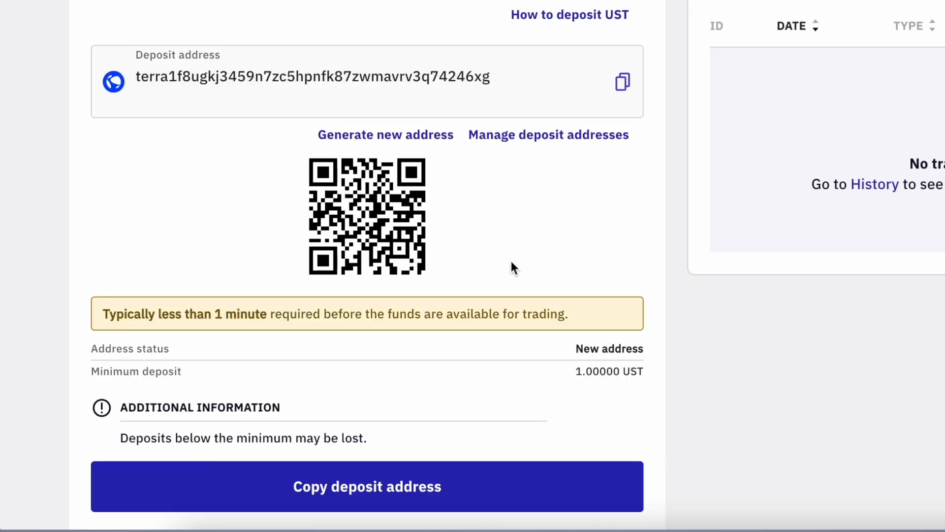
{"action": "left_click", "coordinate": [367, 486]}
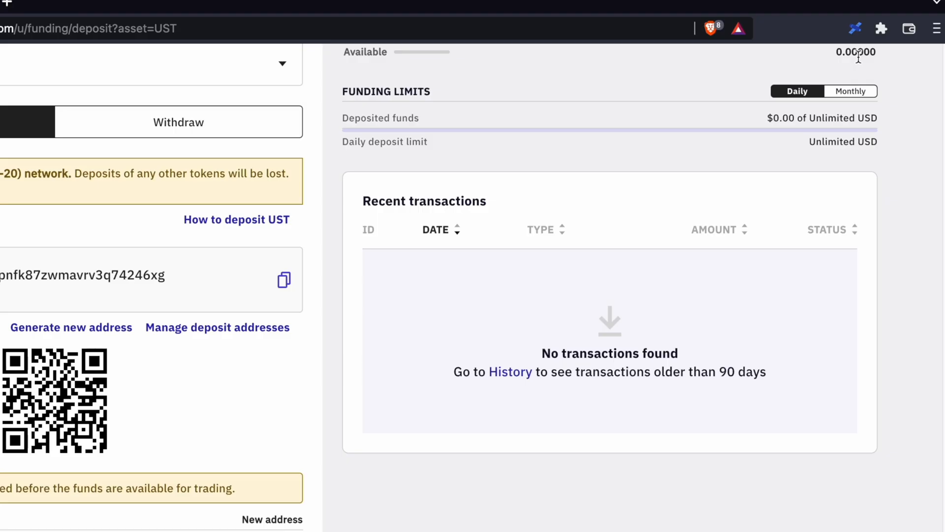
Step: Bring up the Terra Station wallet in its full-size view
{"action": "left_click", "coordinate": [854, 28]}
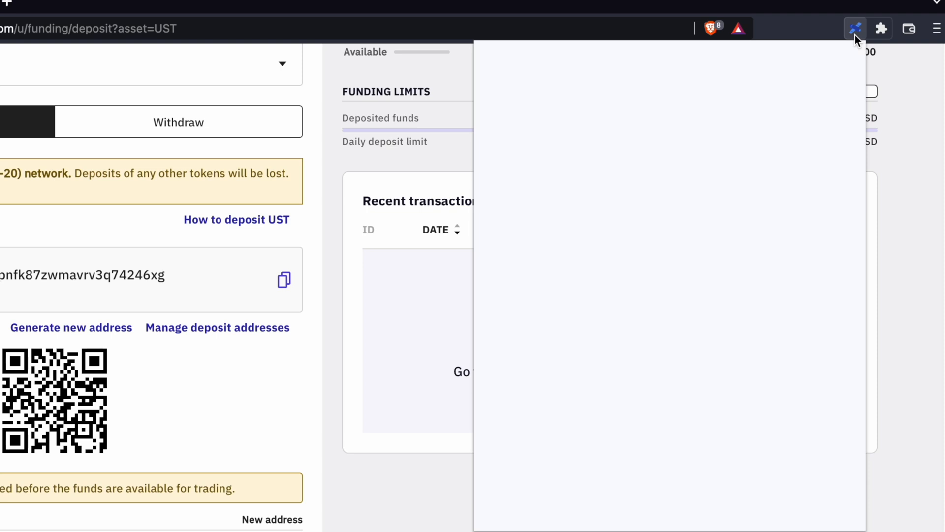
{"action": "left_click", "coordinate": [855, 28]}
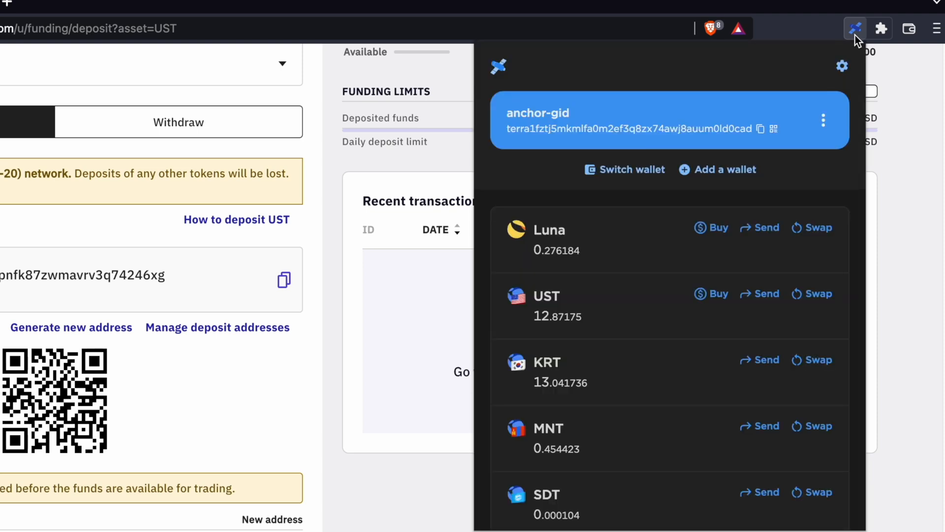
{"action": "left_click", "coordinate": [843, 66]}
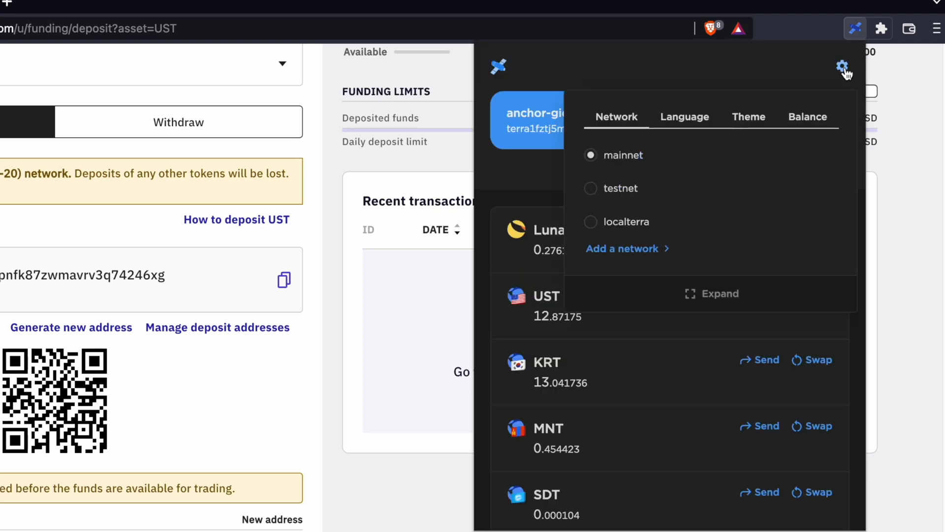
{"action": "mouse_move", "coordinate": [717, 300]}
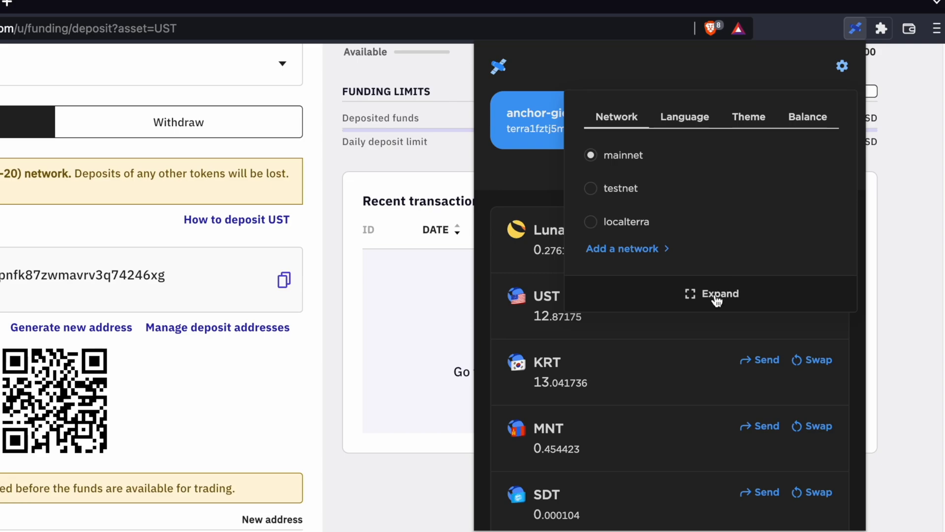
{"action": "left_click", "coordinate": [712, 293]}
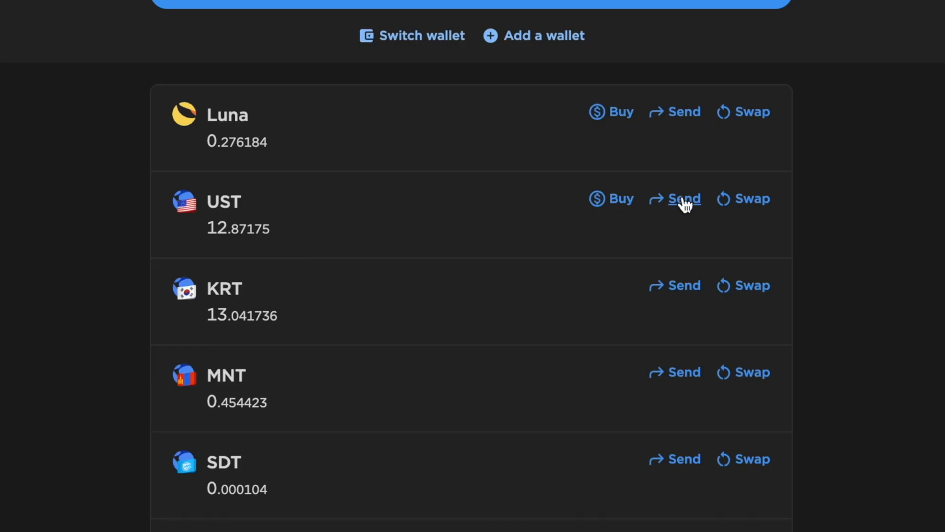
Step: Fill the Send UST recipient with the Kraken address terra1f8ugkj…74246xg
{"action": "left_click", "coordinate": [684, 198]}
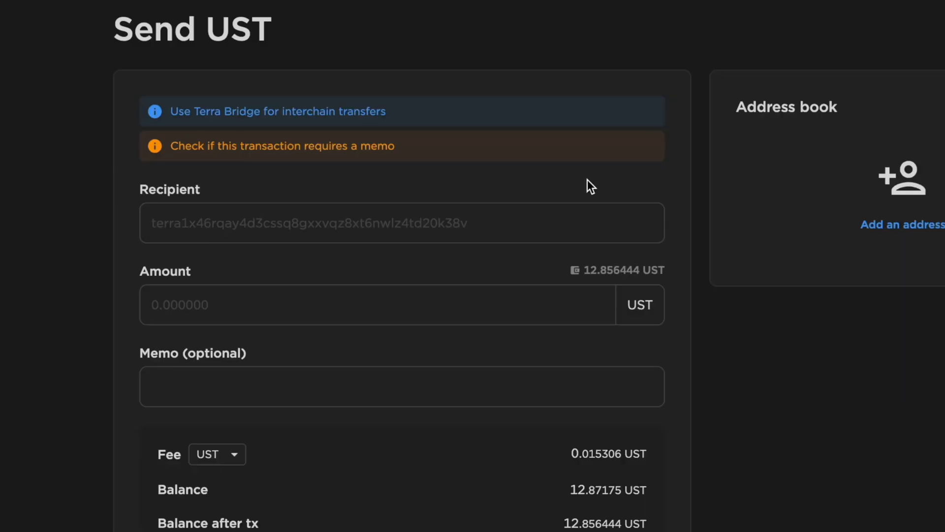
{"action": "type", "text": "terra1f8ugkj3459n7zc5hpnfk87zwmavrv3q74246xg"}
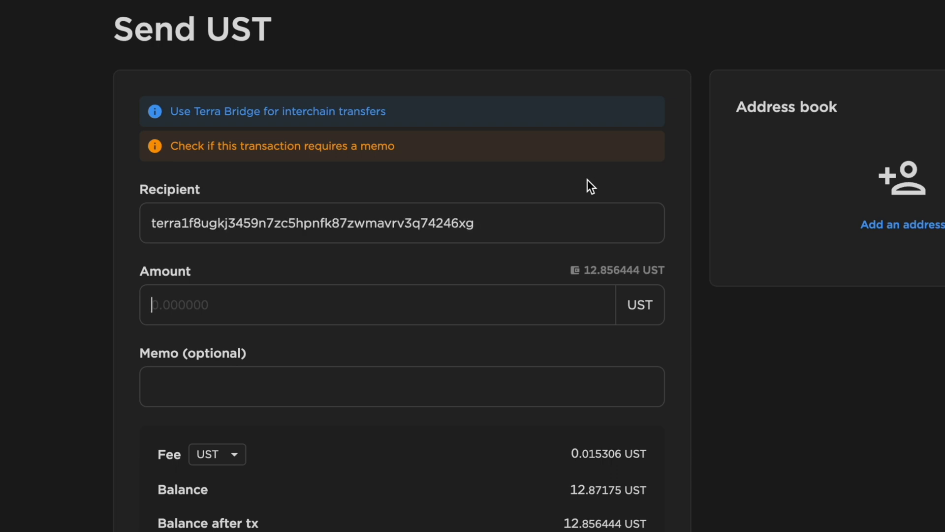
{"action": "mouse_move", "coordinate": [272, 356]}
{"action": "type", "text": "10"}
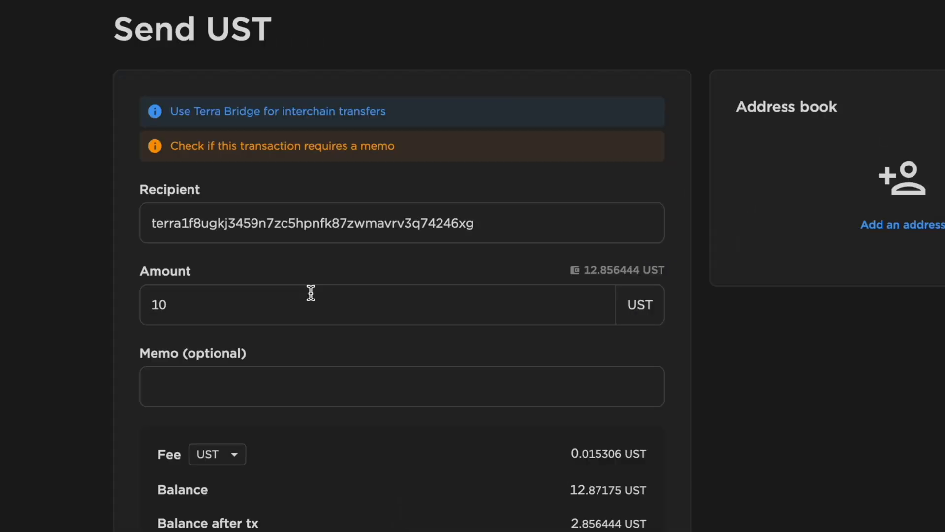
{"action": "mouse_move", "coordinate": [226, 456]}
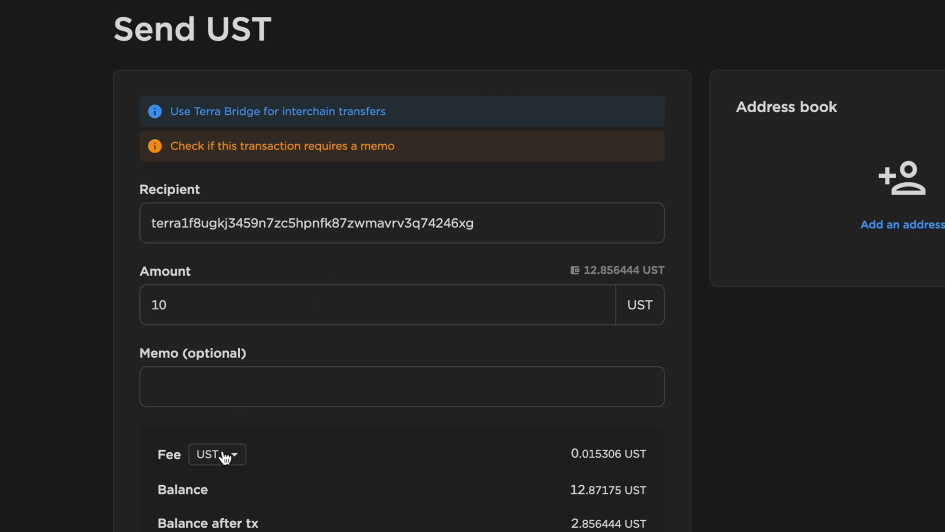
Step: Check the fee coin options and keep UST as the fee currency
{"action": "left_click", "coordinate": [217, 454]}
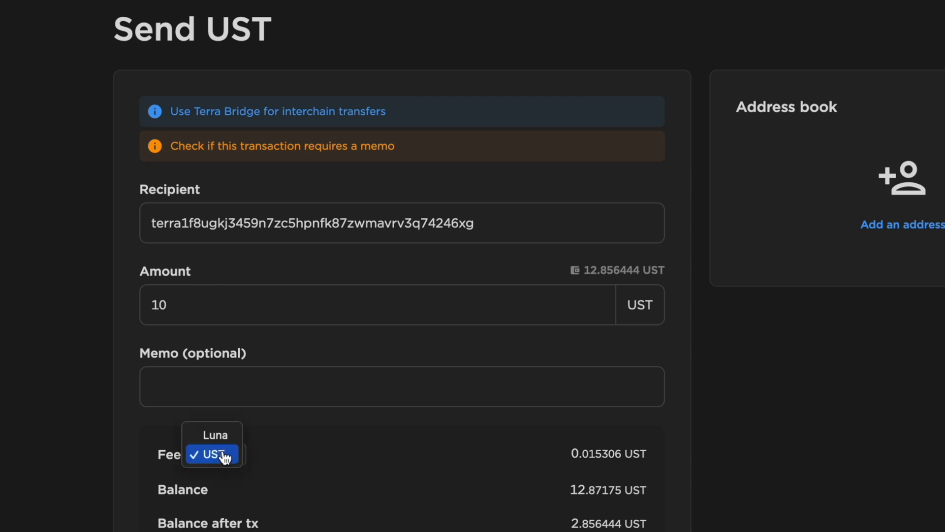
{"action": "left_click", "coordinate": [219, 454]}
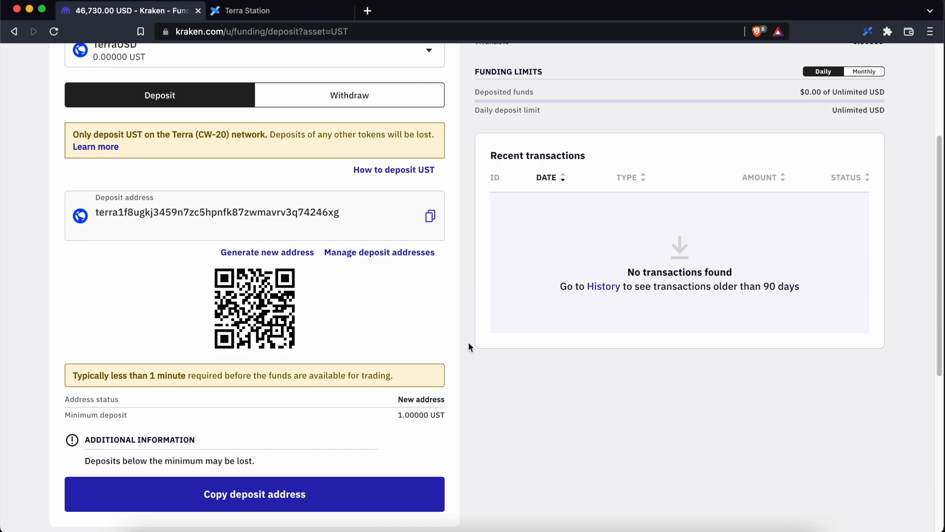
Step: Search 'luna' to confirm Kraken's Terra (LUNA) deposit address matches, then return to Terra Station
{"action": "type", "text": "luna"}
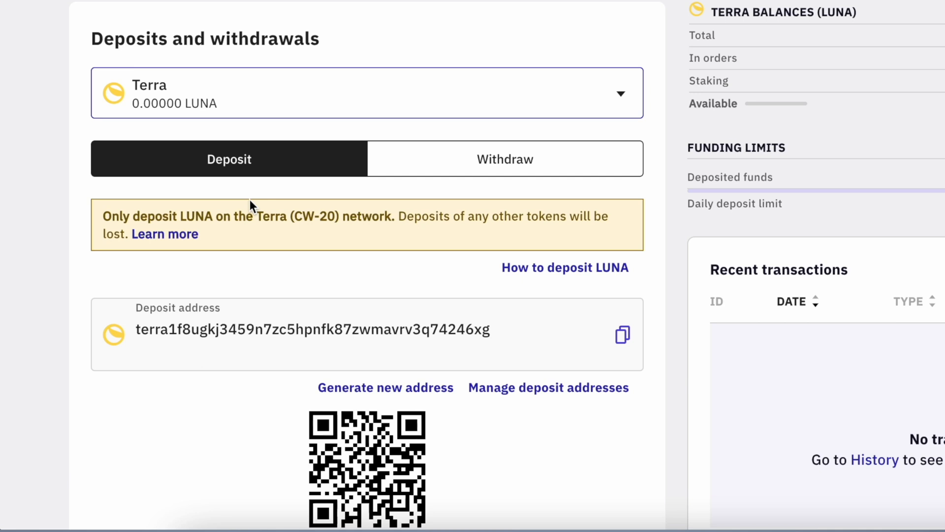
{"action": "scroll", "scroll_direction": "down", "scroll_amount": 3}
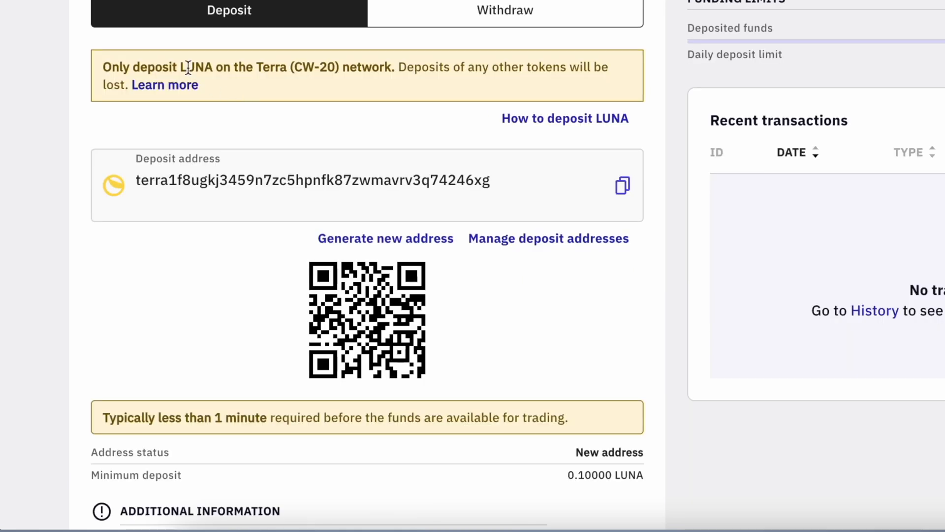
{"action": "scroll", "scroll_direction": "down", "scroll_amount": 3}
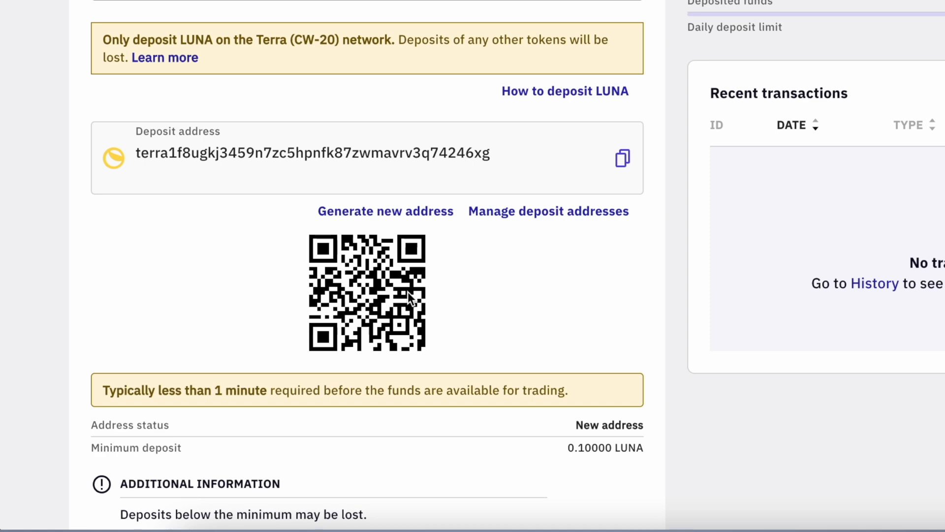
{"action": "left_click", "coordinate": [623, 158]}
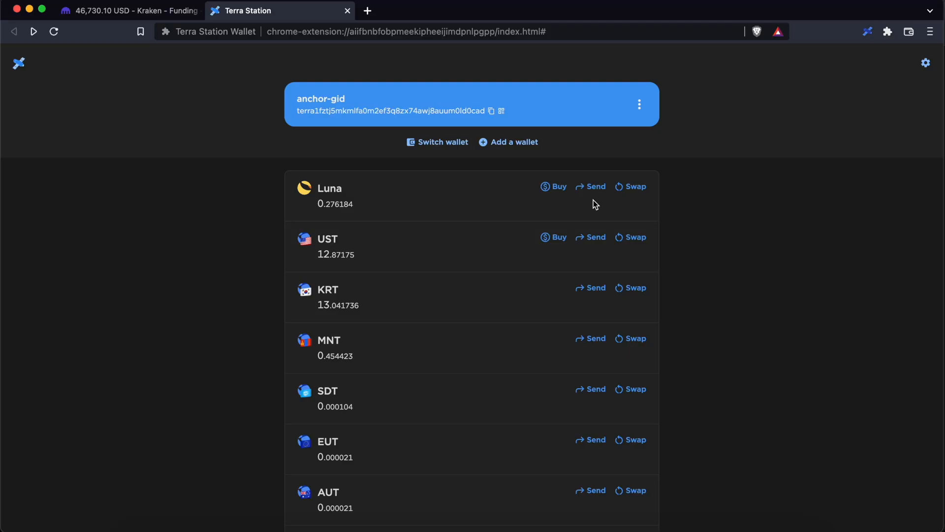
{"action": "left_click", "coordinate": [594, 186]}
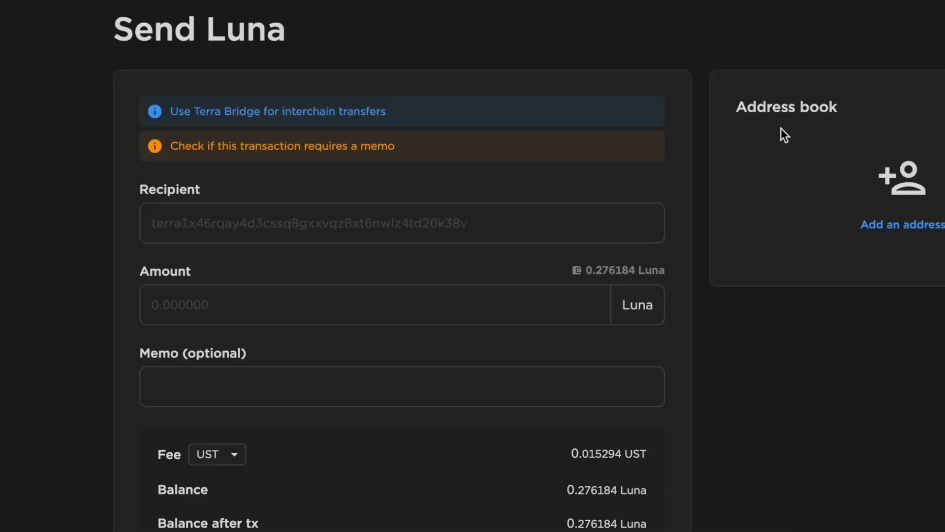
{"action": "type", "text": "terra1f8ugkj3459n7zc5hpnfk87zwmavrv3q74246xg"}
{"action": "type", "text": "0.2"}
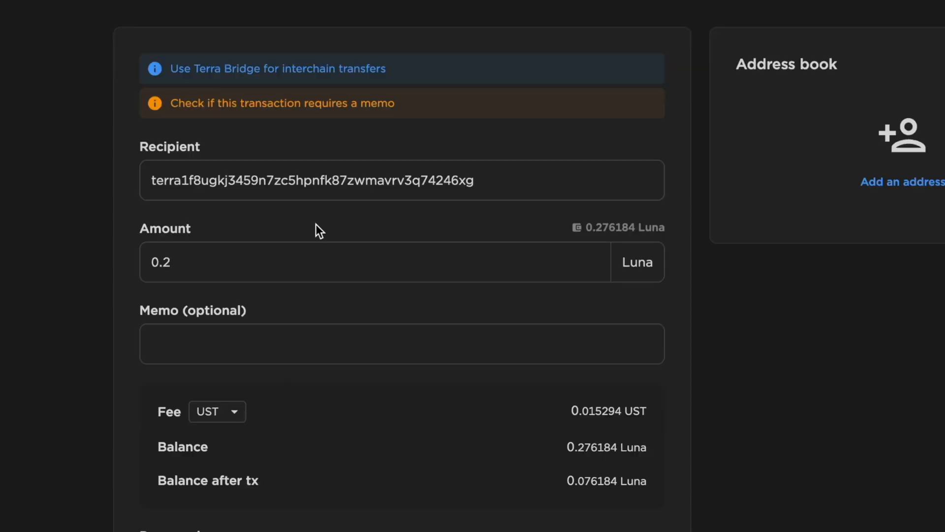
{"action": "left_click", "coordinate": [215, 411]}
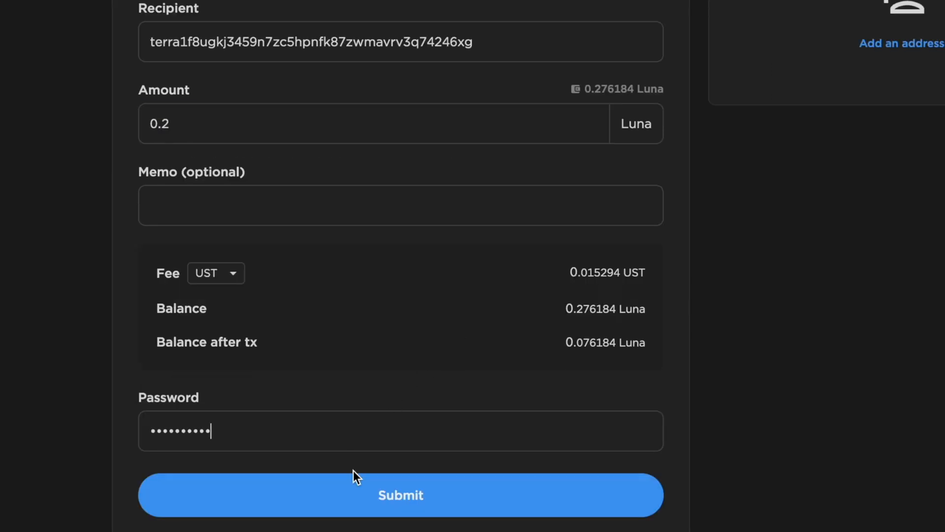
{"action": "left_click", "coordinate": [400, 494]}
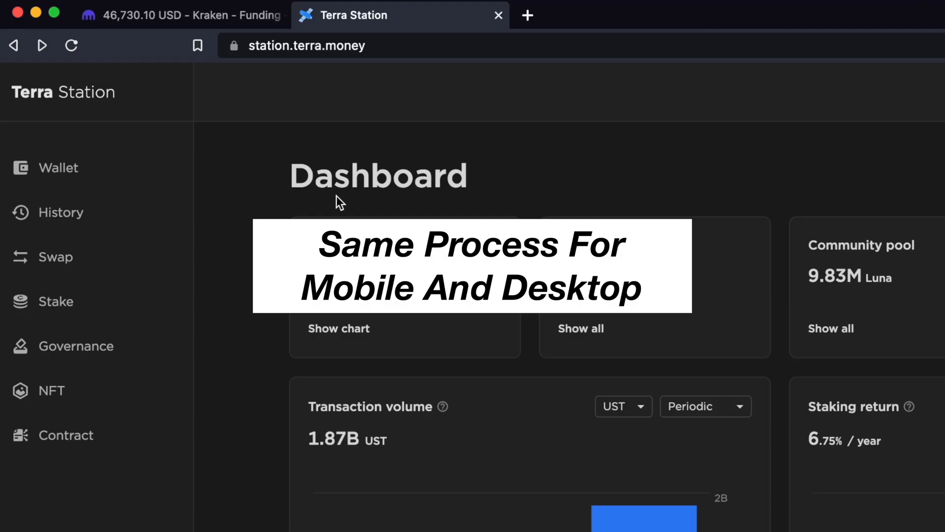
{"action": "mouse_move", "coordinate": [446, 202]}
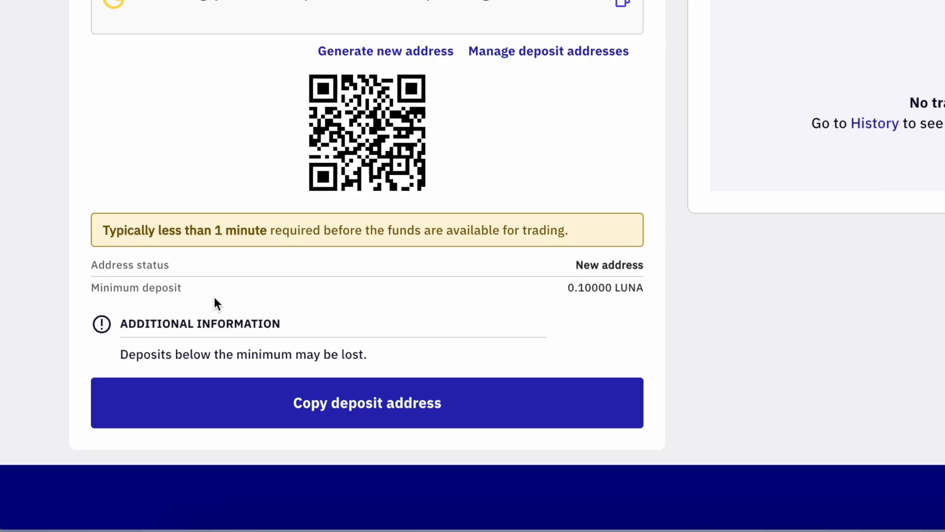
{"action": "mouse_move", "coordinate": [304, 290]}
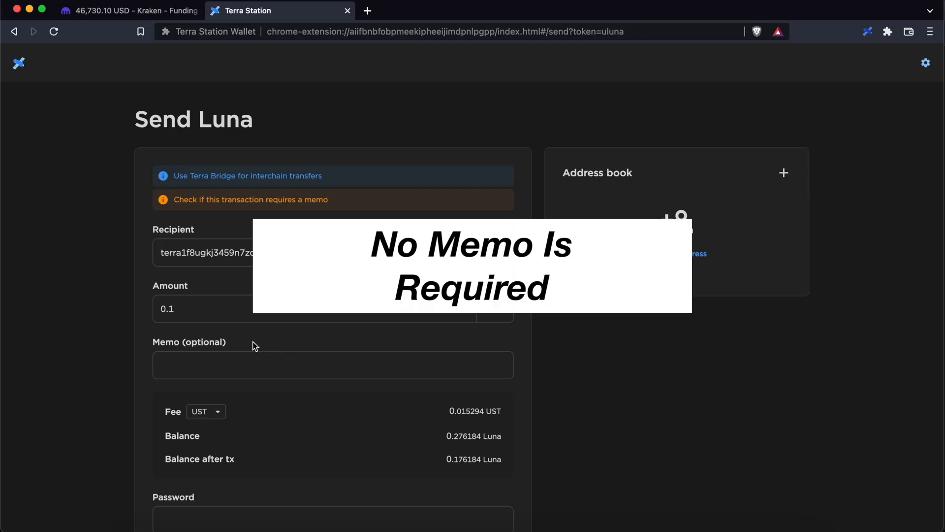
{"action": "mouse_move", "coordinate": [250, 368]}
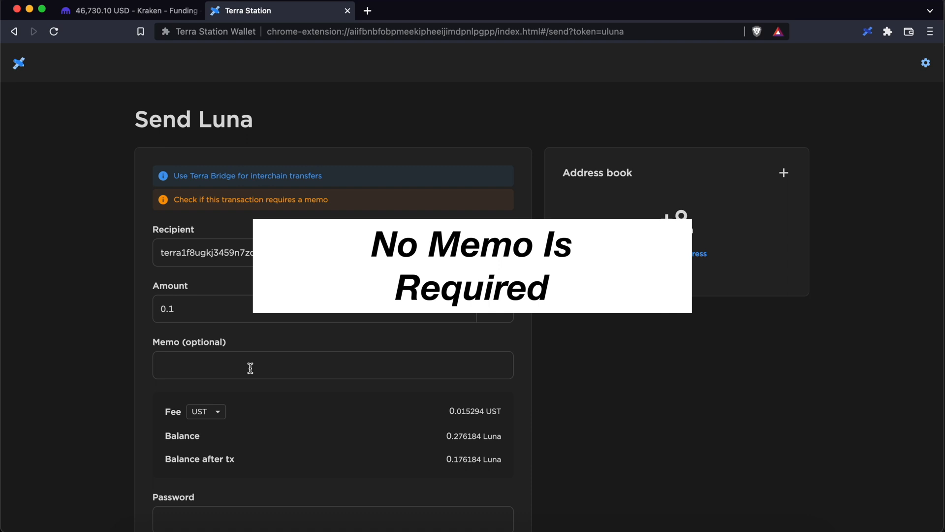
Step: Return to the wallet home and review the token balance list
{"action": "left_click", "coordinate": [14, 32]}
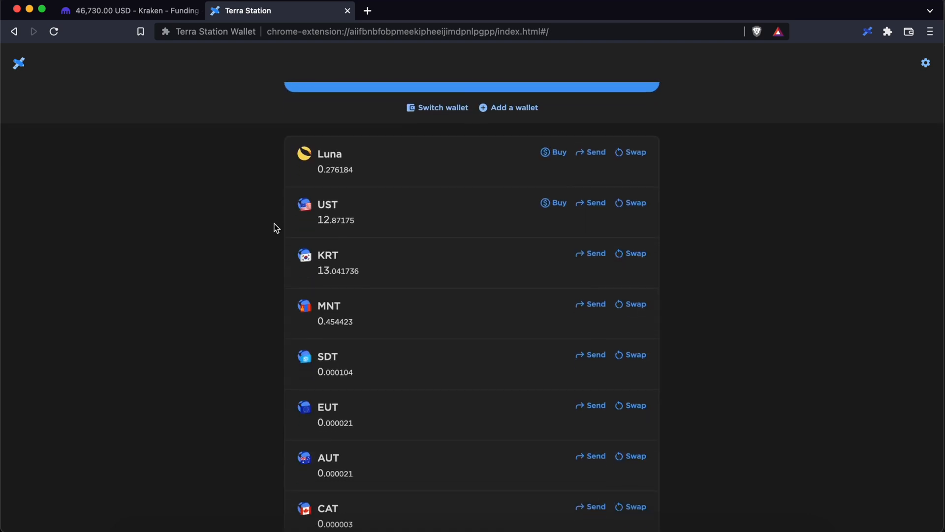
{"action": "scroll", "scroll_direction": "down", "scroll_amount": 3}
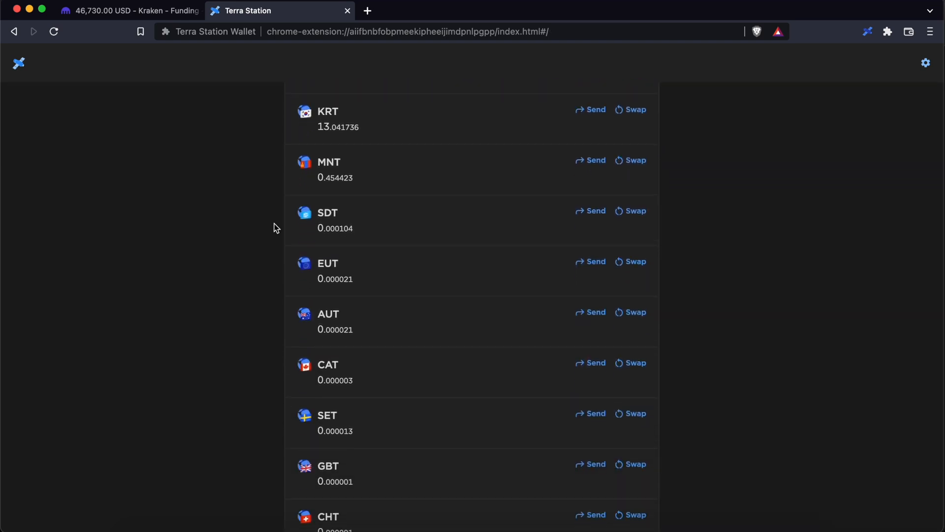